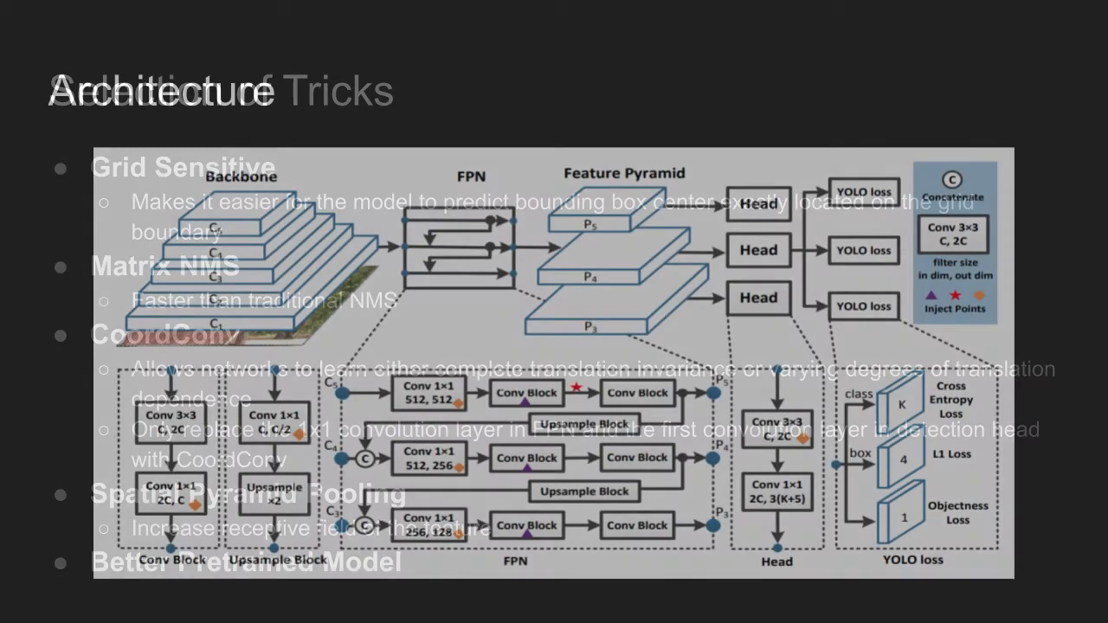
Advance to the Results slide comparing PP-YOLO accuracy and speed against YOLOv4 and EfficientDet.
{"action": "key", "text": "right"}
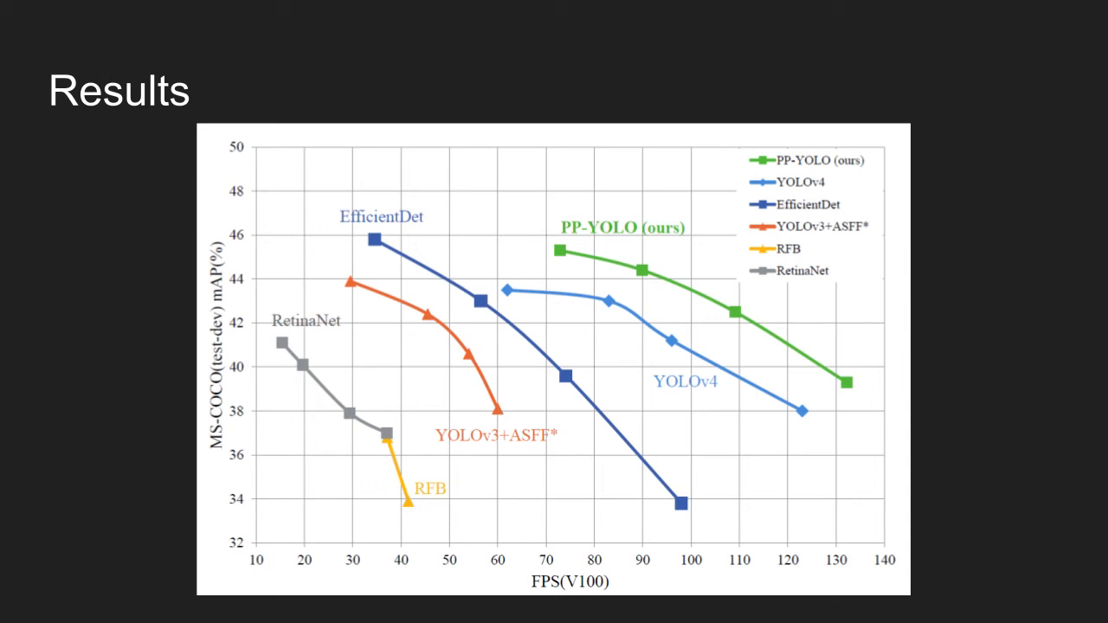